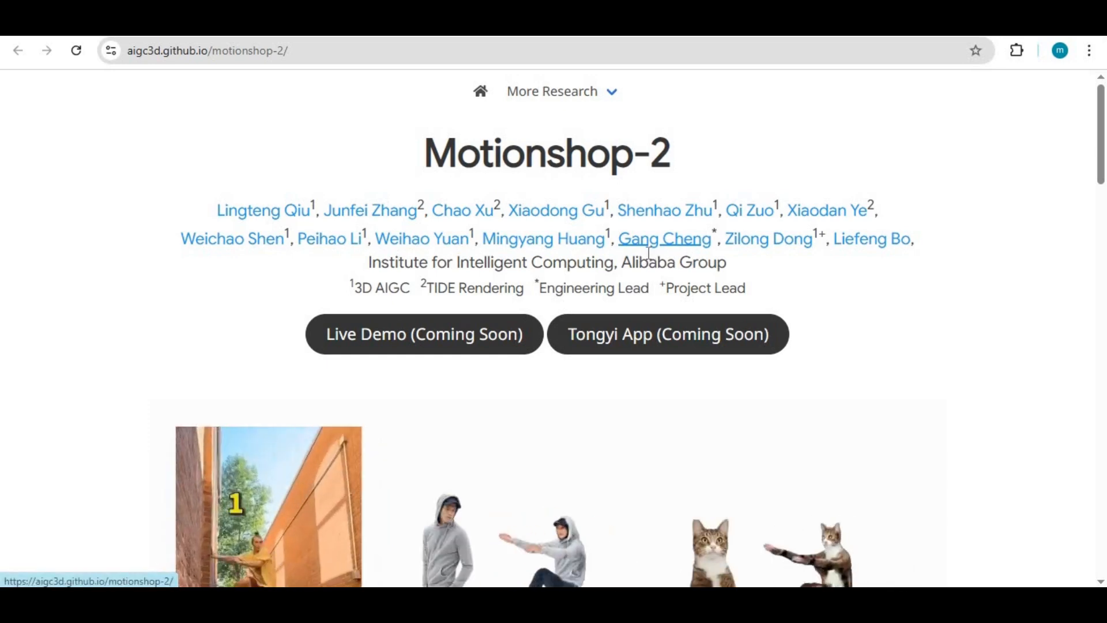
# Step: Scroll through the MotionShop2 Space down to the video upload step and Examples row
pyautogui.scroll(-3)
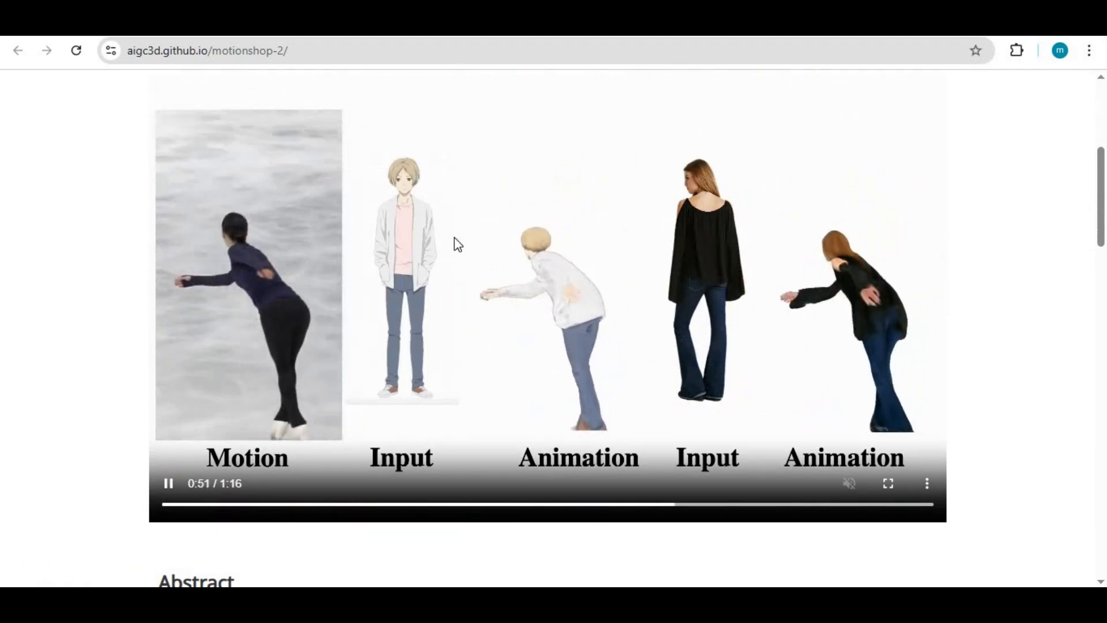
pyautogui.moveTo(618, 253)
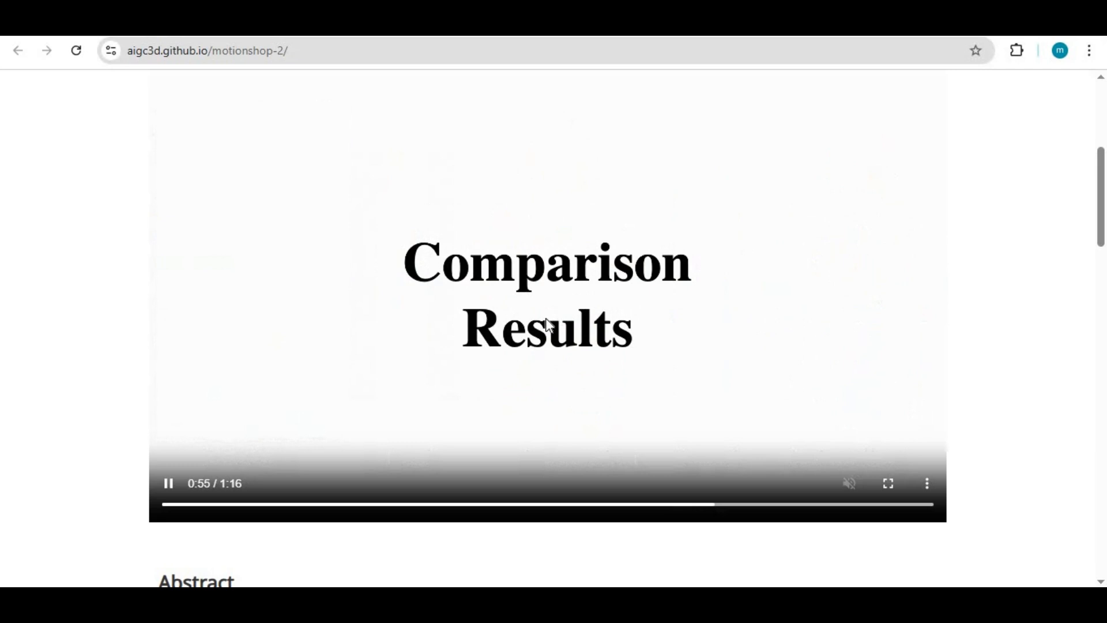
pyautogui.scroll(-3)
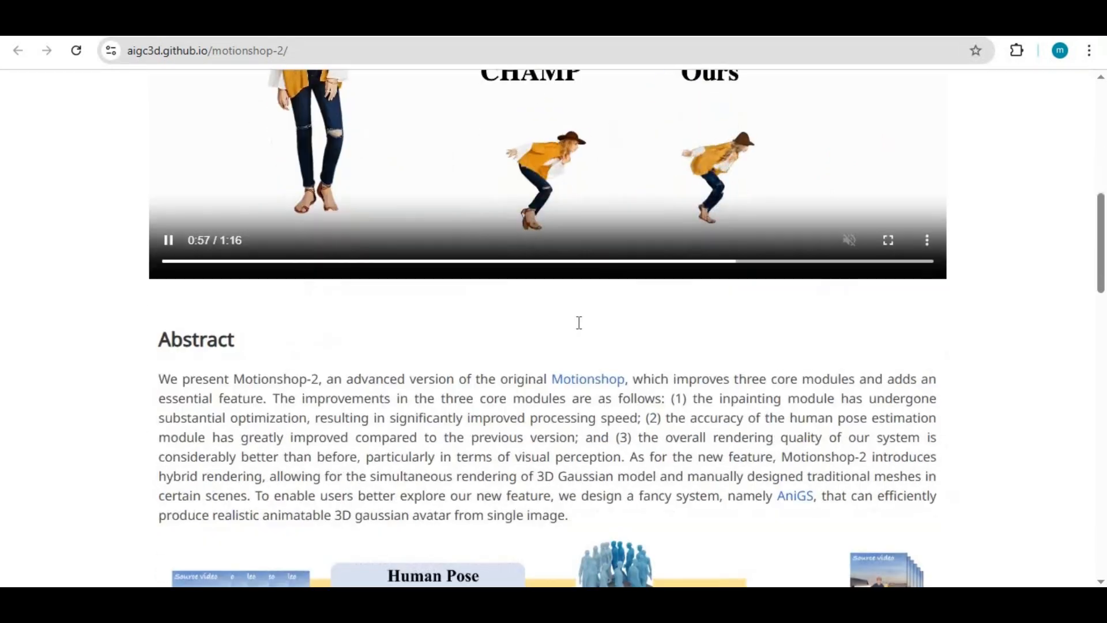
pyautogui.scroll(-3)
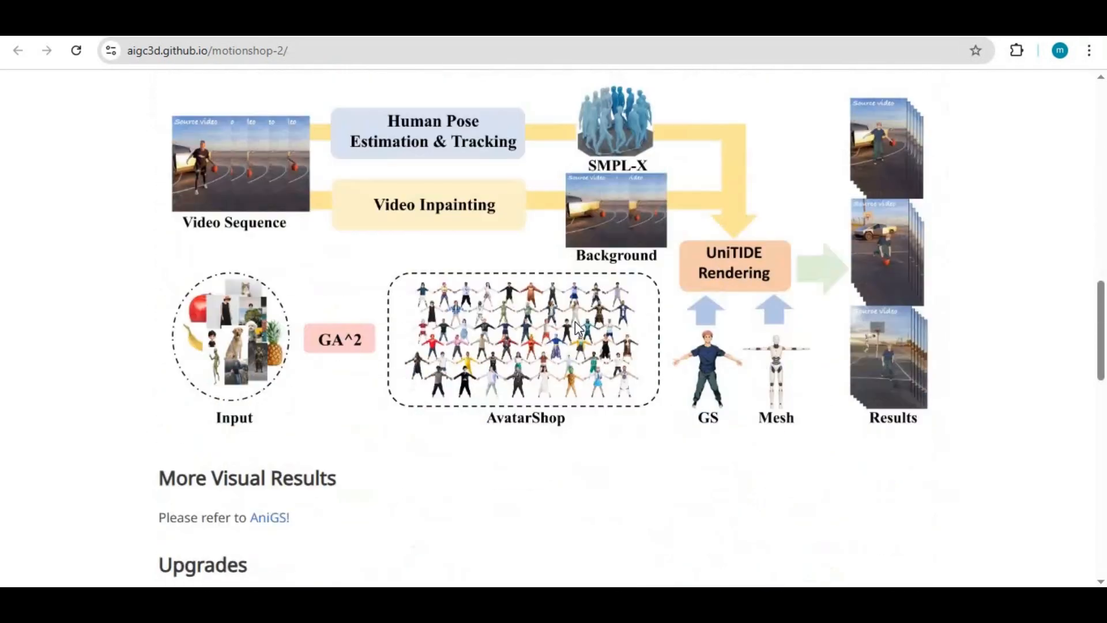
pyautogui.scroll(-3)
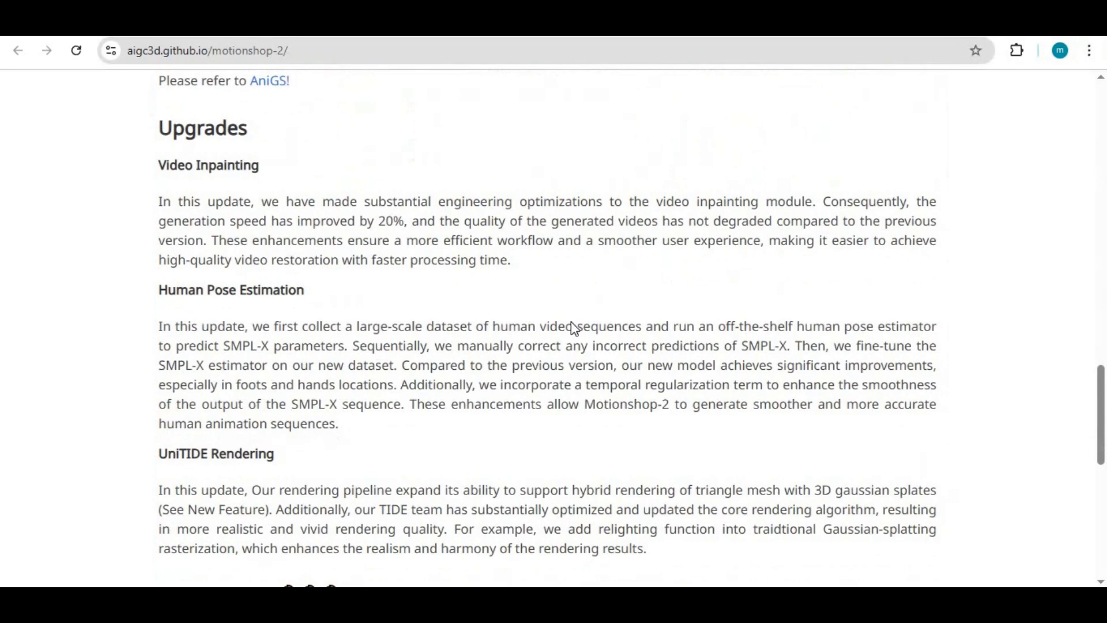
pyautogui.scroll(-3)
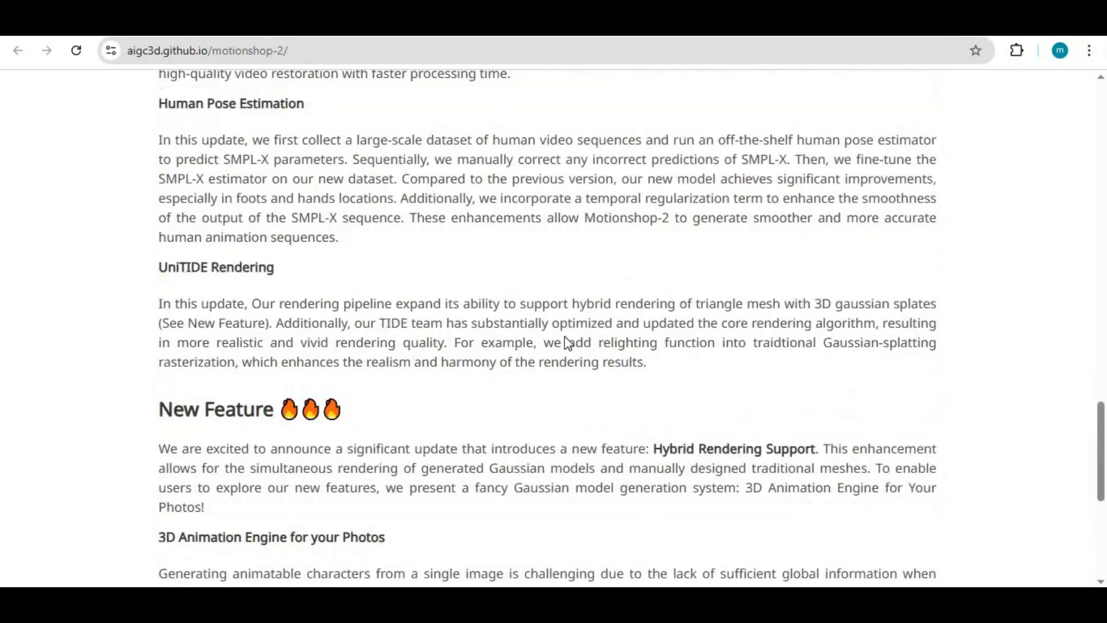
pyautogui.scroll(3)
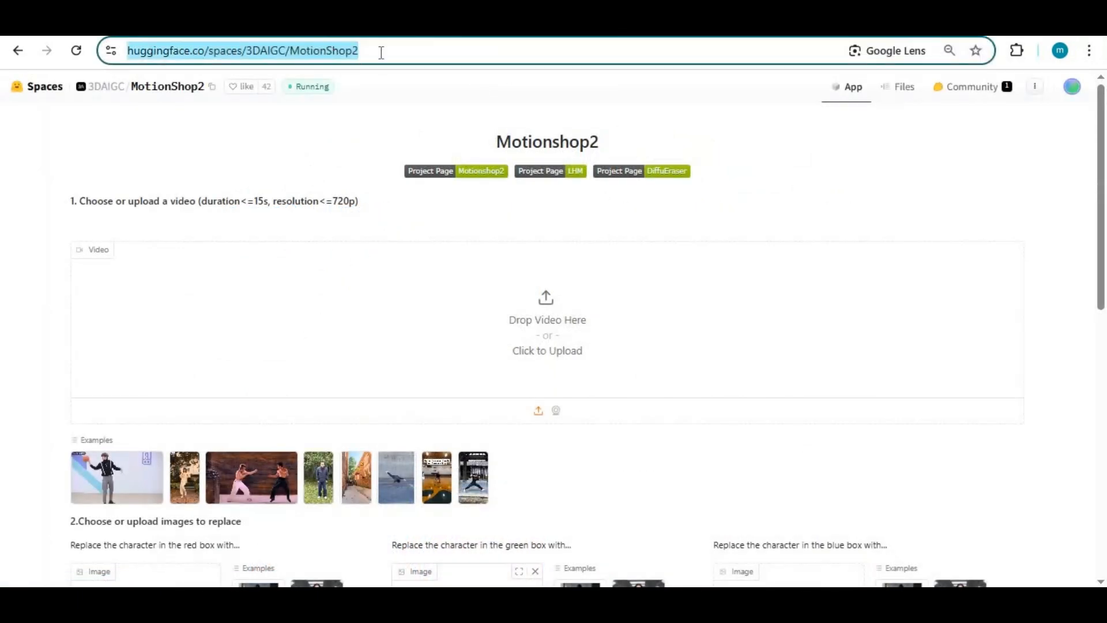
pyautogui.scroll(-3)
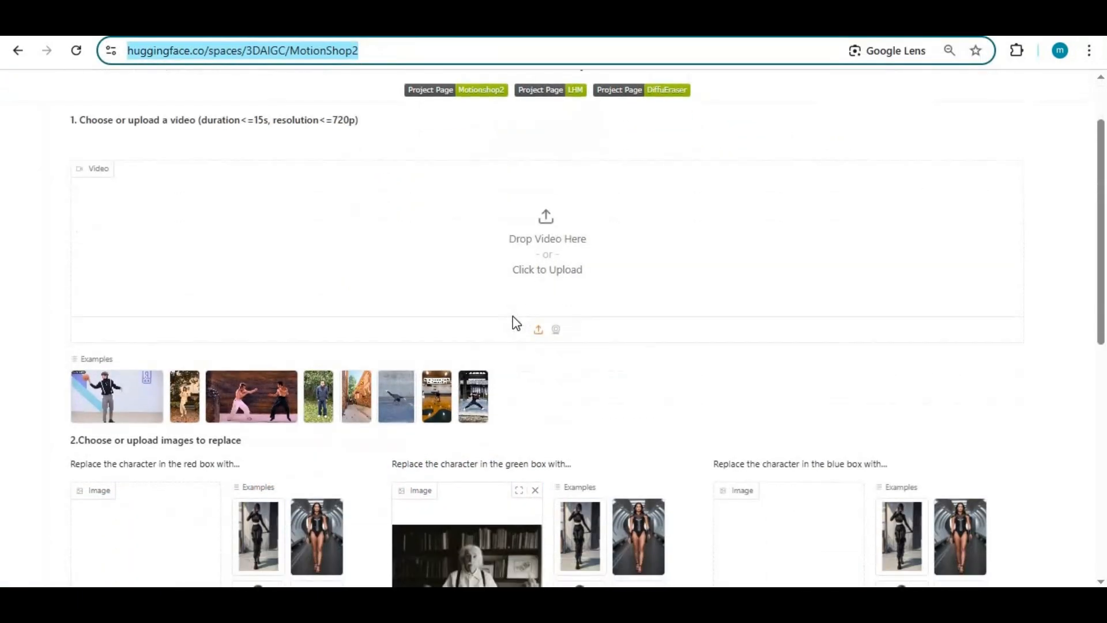
pyautogui.scroll(-3)
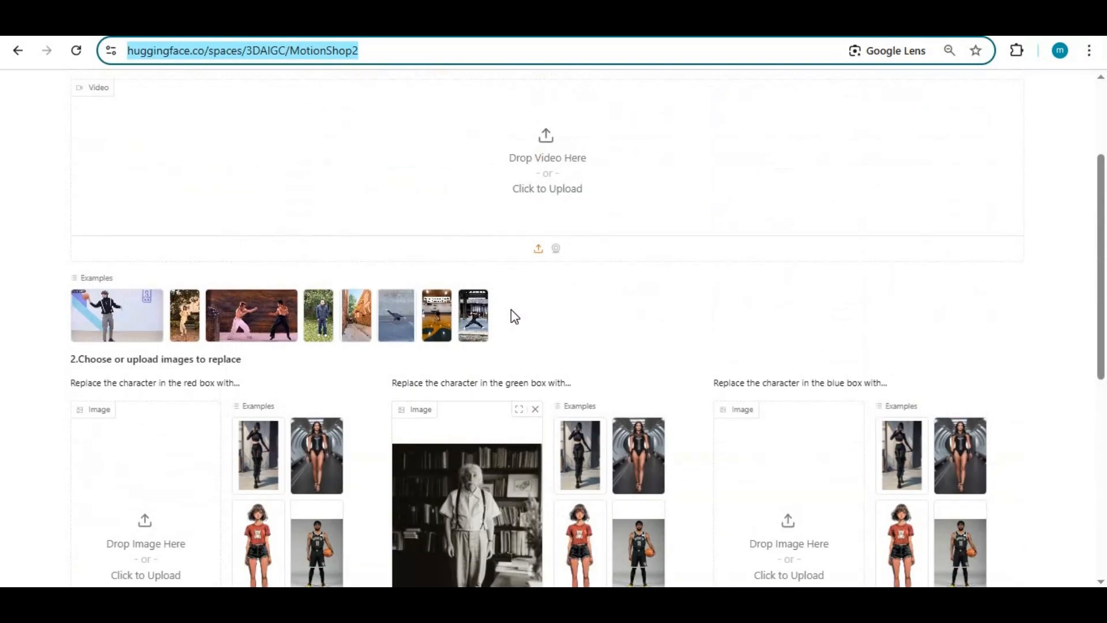
pyautogui.moveTo(5, 379)
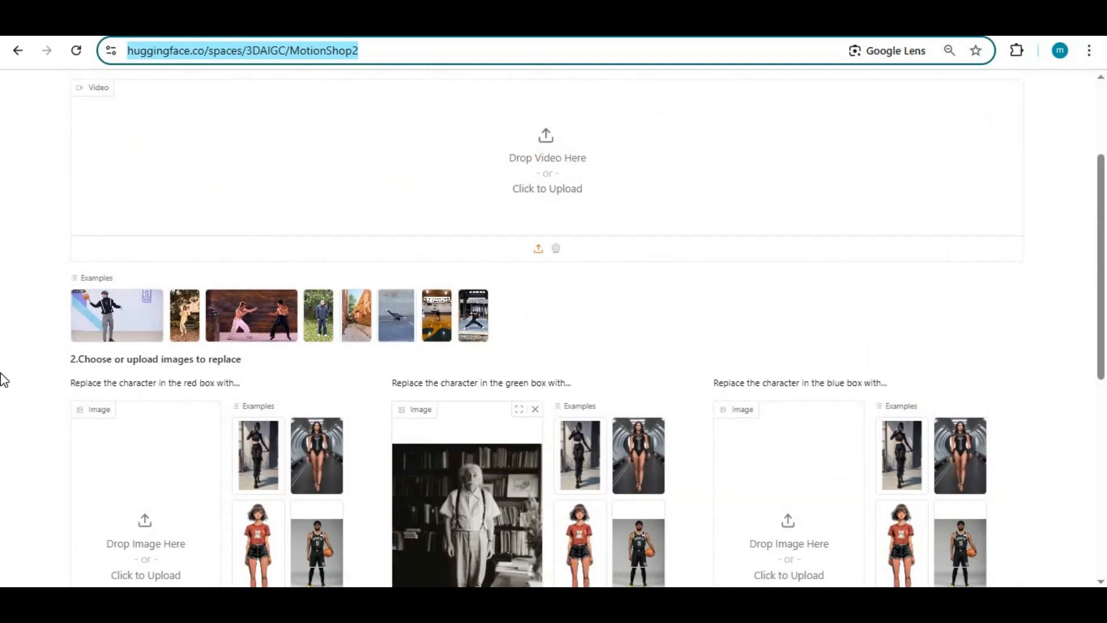
pyautogui.moveTo(396, 316)
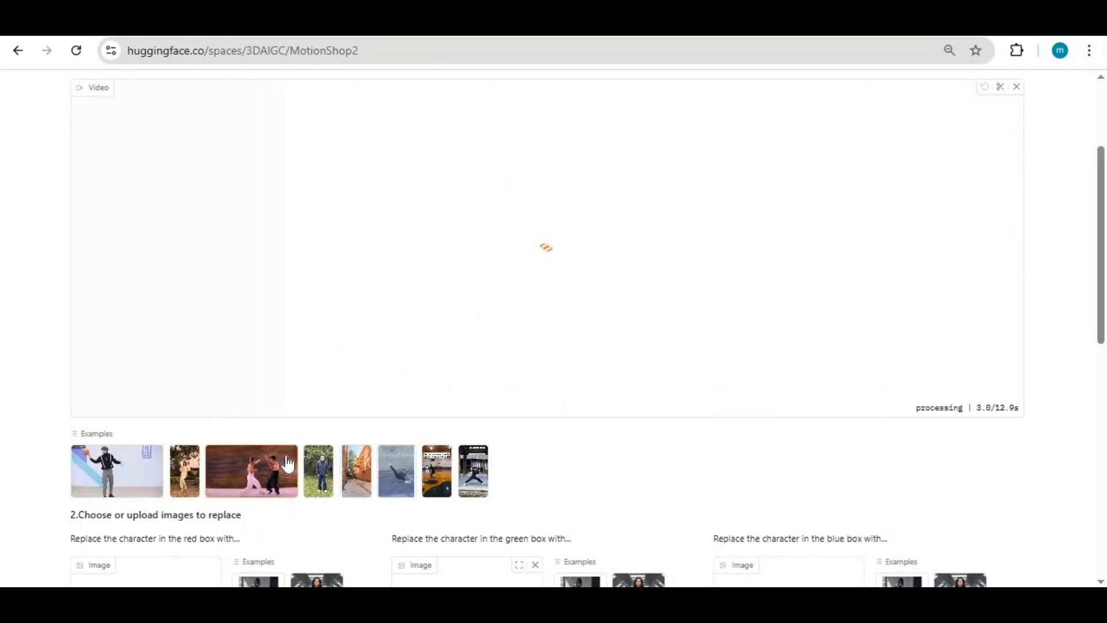
# Step: Load the street breakdancing example clip so the dancer gets marked with a red box
pyautogui.click(251, 470)
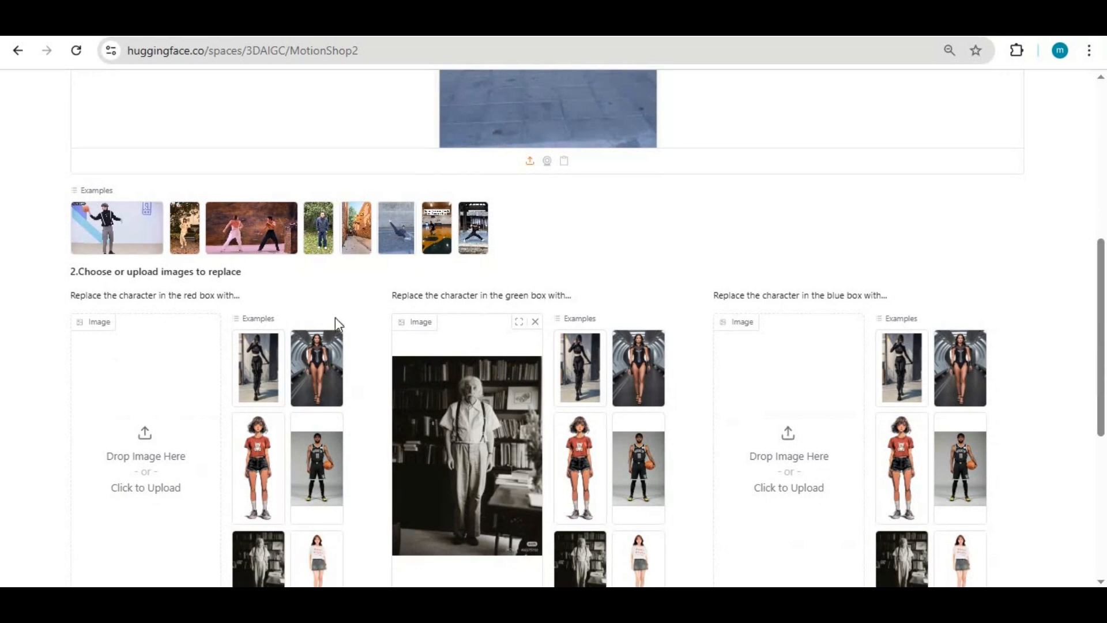
pyautogui.moveTo(535, 264)
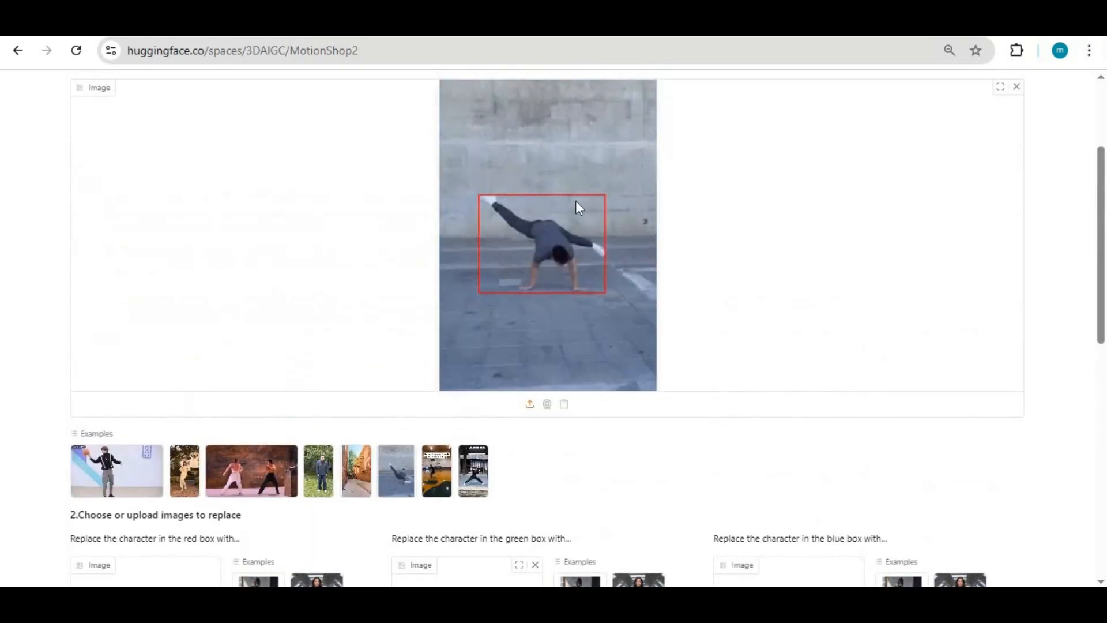
pyautogui.scroll(-3)
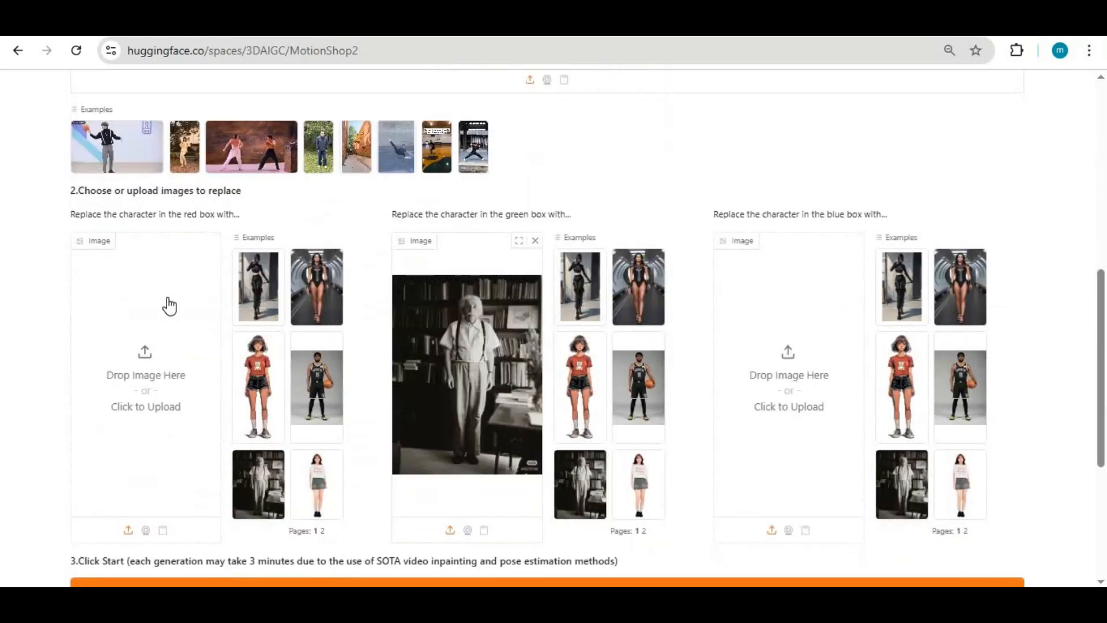
# Step: Assign the elderly man photo to the red-box character and start video generation
pyautogui.click(257, 286)
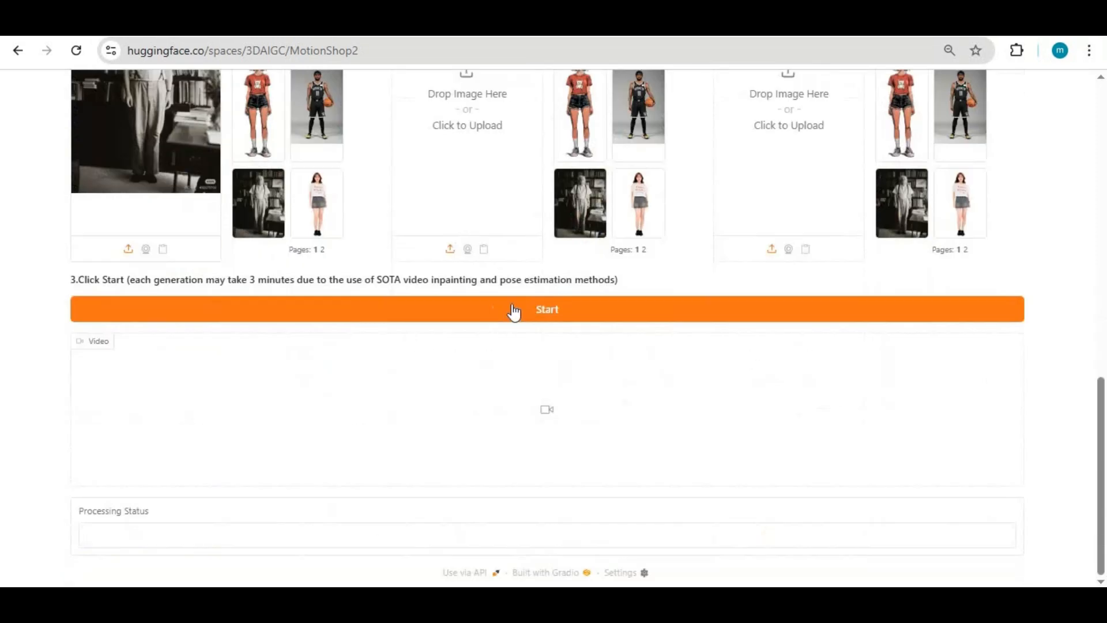
pyautogui.click(547, 309)
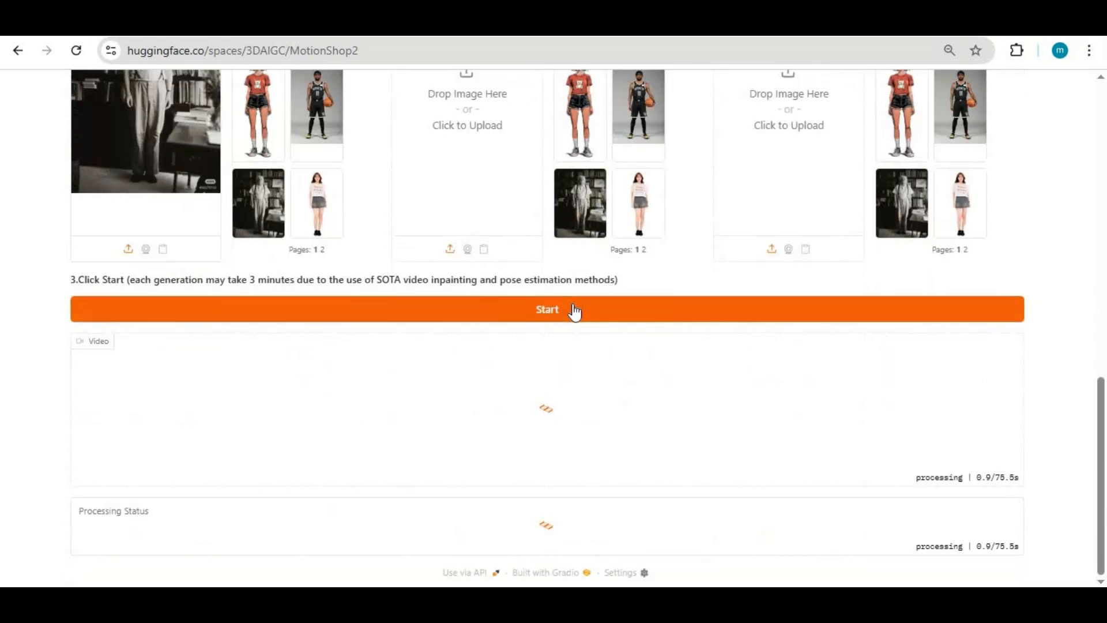